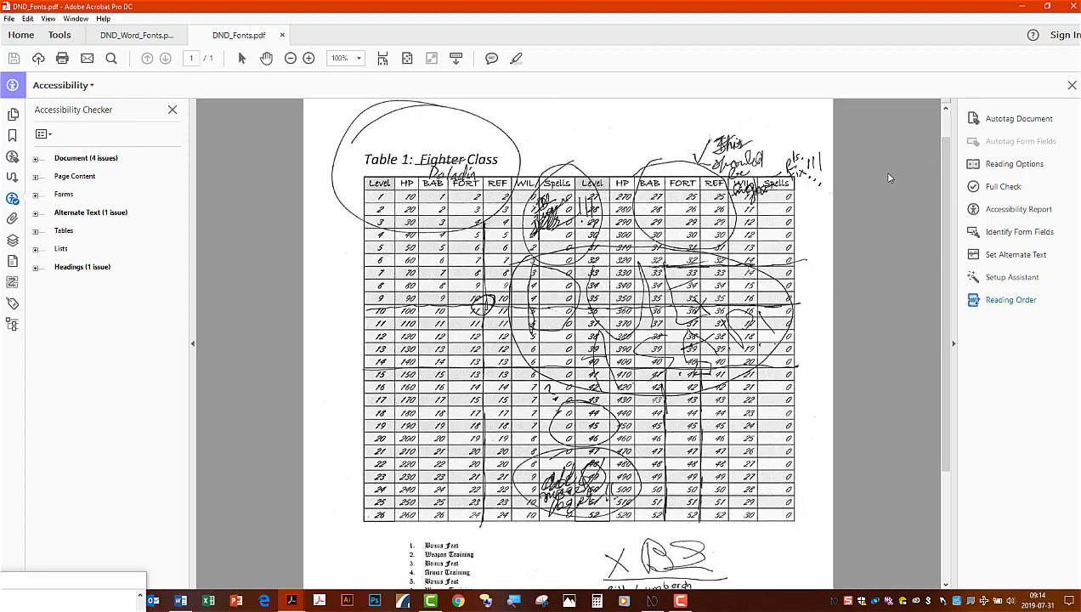
mouse_move(797, 311)
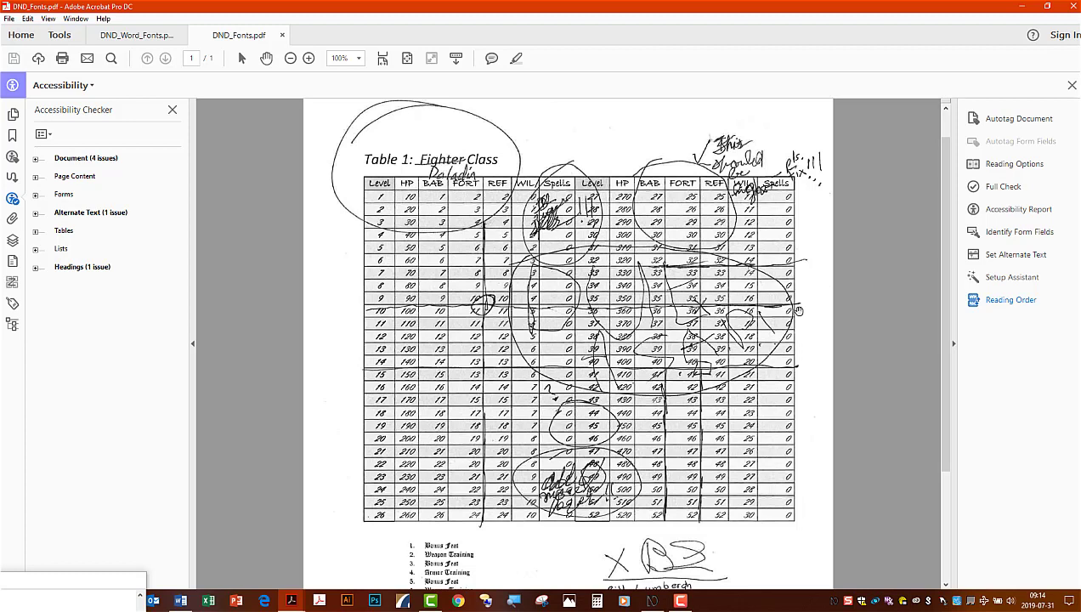
mouse_move(901, 329)
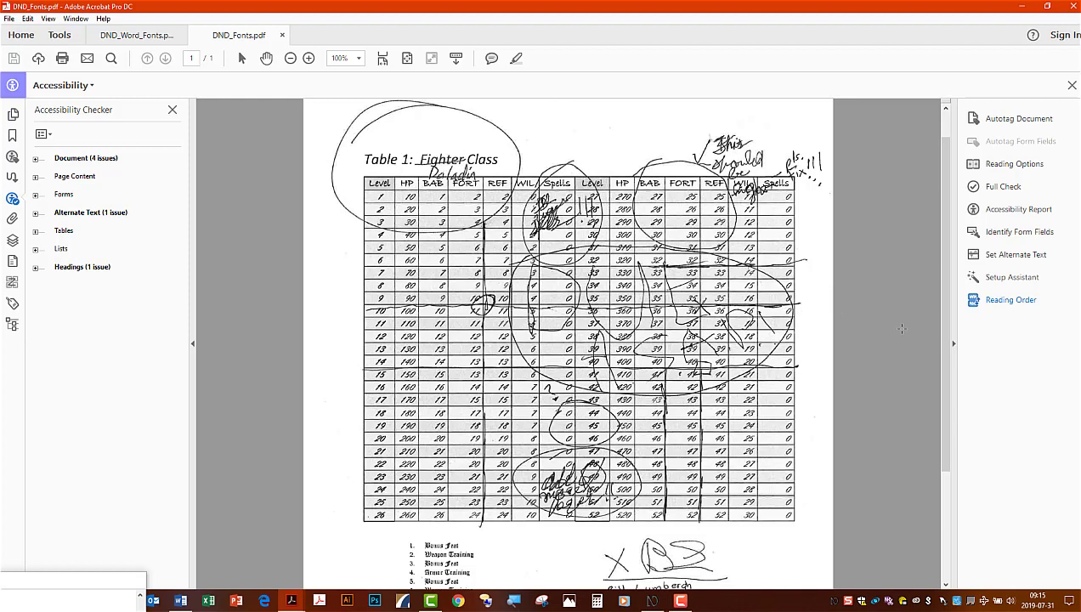
mouse_move(978, 318)
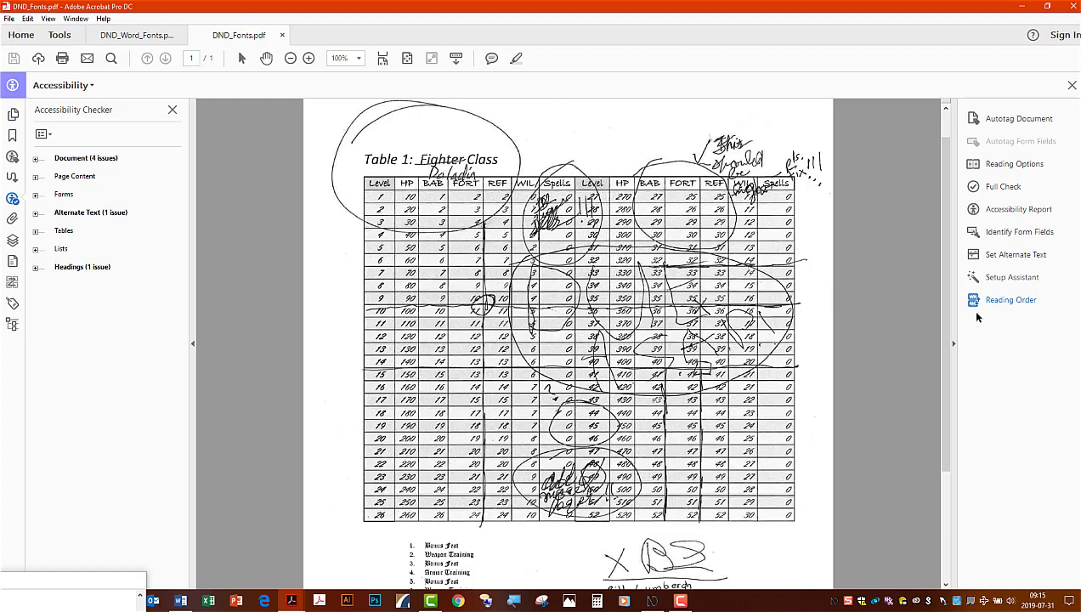
Step: Retag the marked scanned Fighter Class table region from Figure to Table via Touch Up Reading Order
left_click(1010, 299)
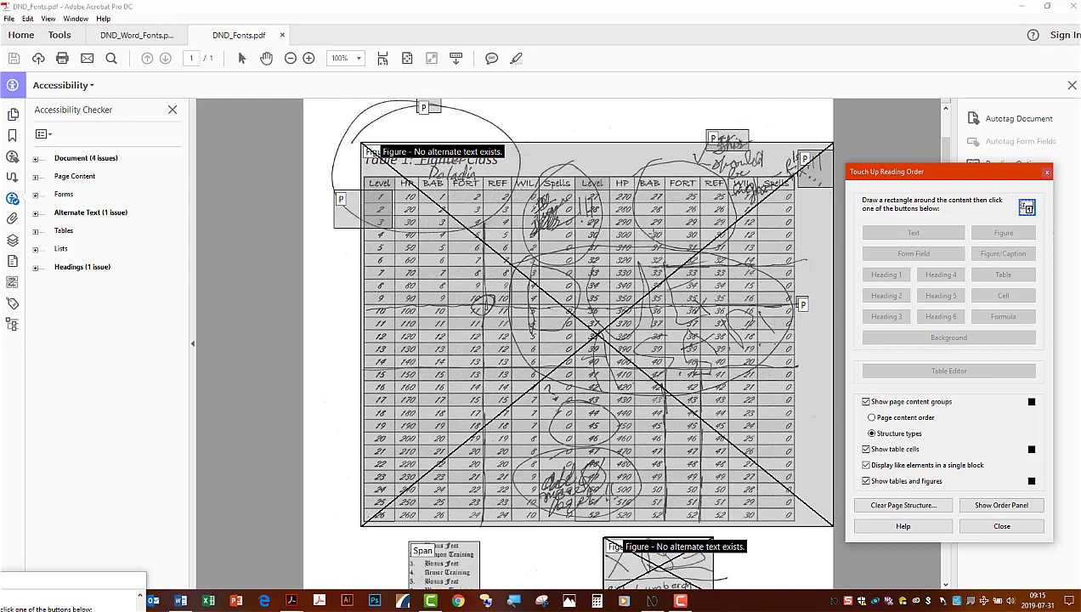
mouse_move(347, 176)
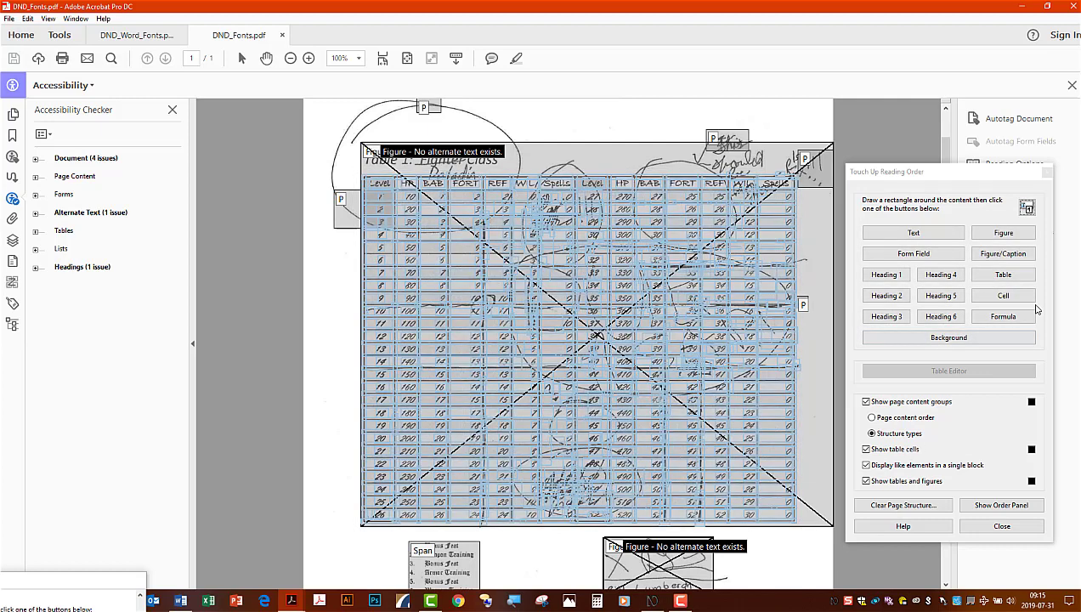
left_click(1004, 276)
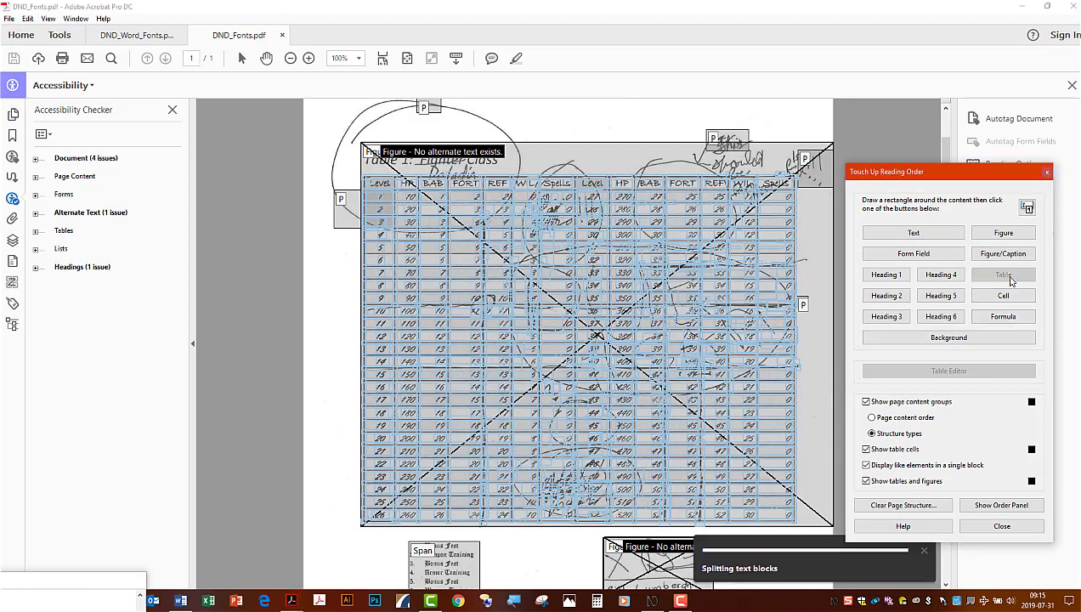
left_click(1004, 274)
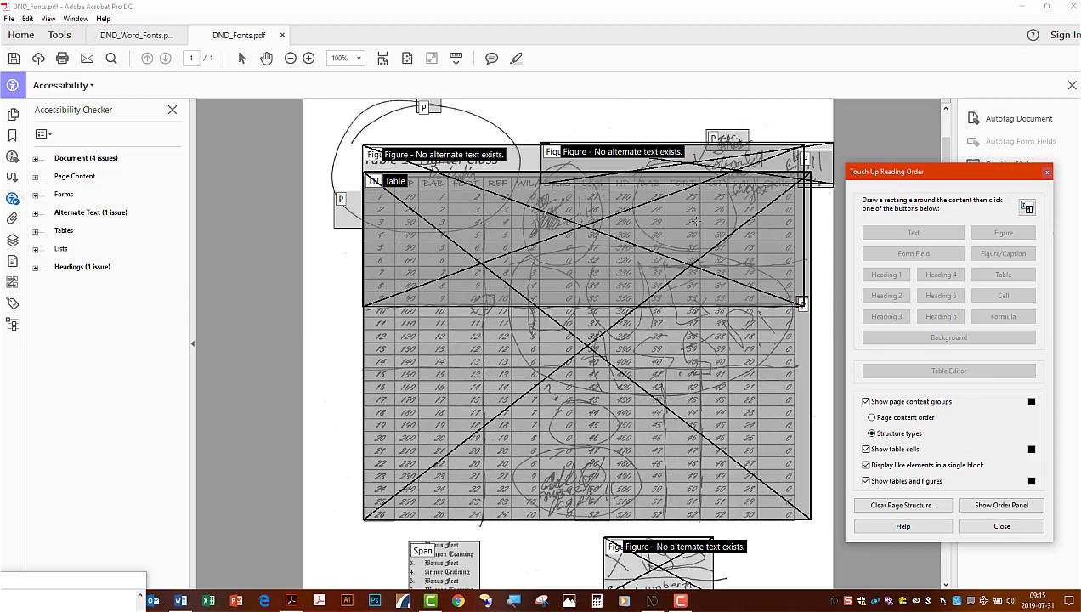
mouse_move(376, 181)
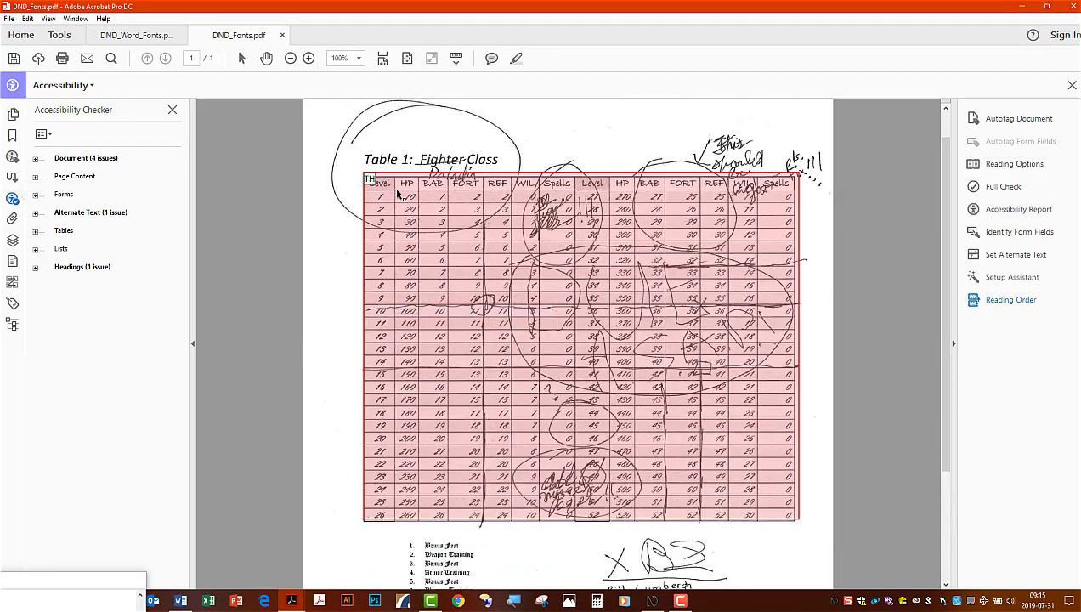
mouse_move(563, 449)
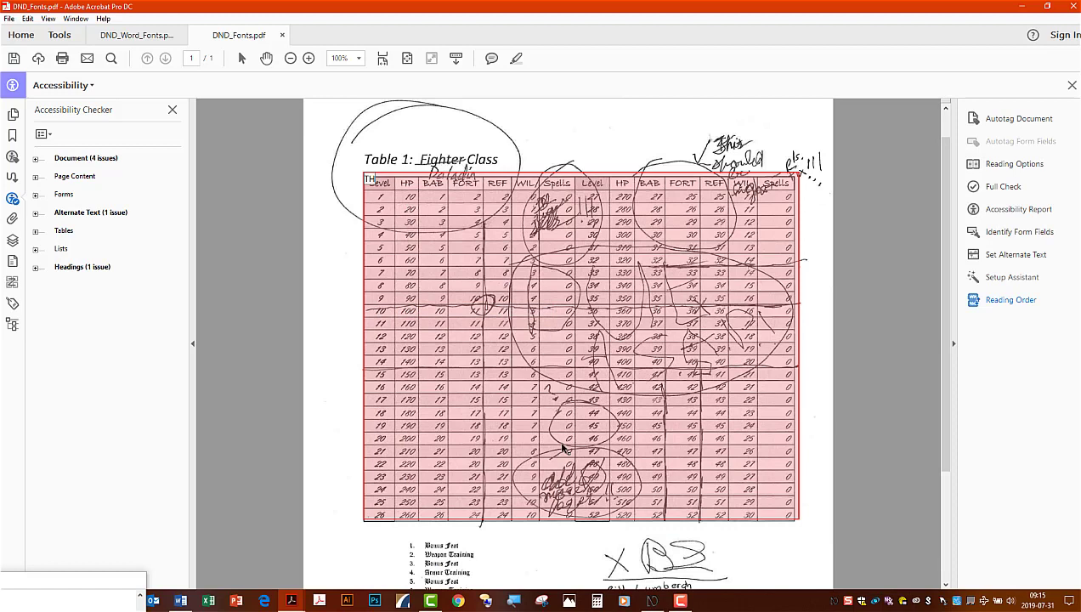
mouse_move(510, 212)
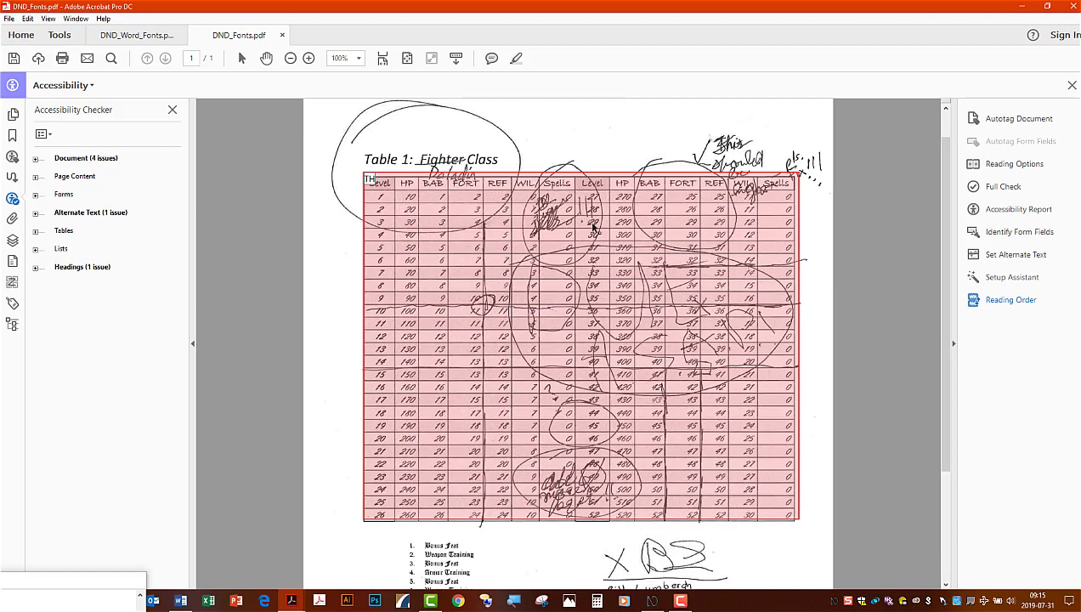
mouse_move(563, 231)
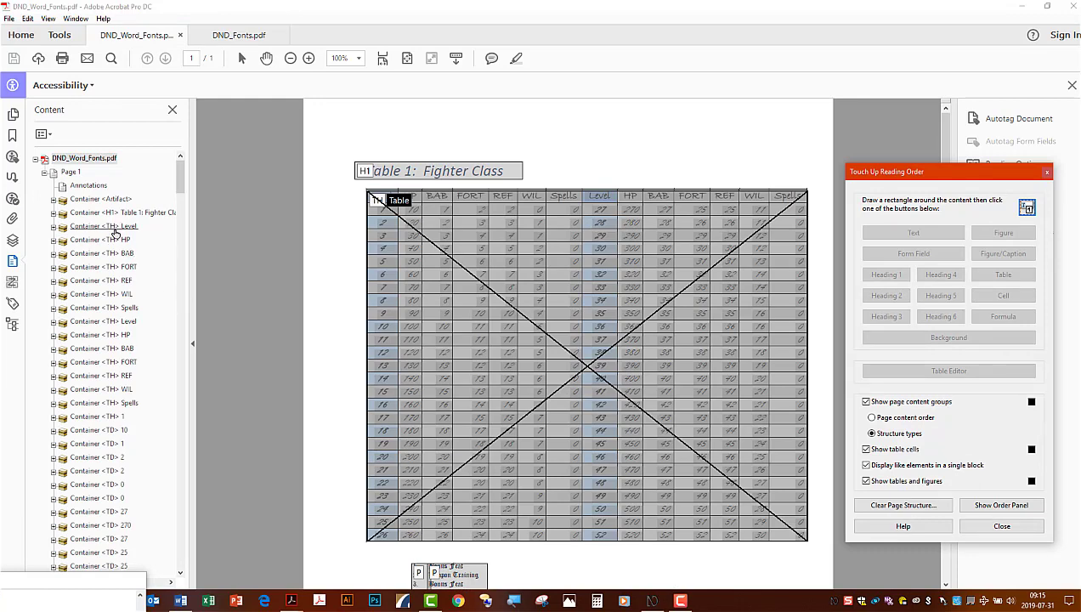
Step: Inspect the Level and HP header cells, then a content item of the scanned table's tree
left_click(104, 224)
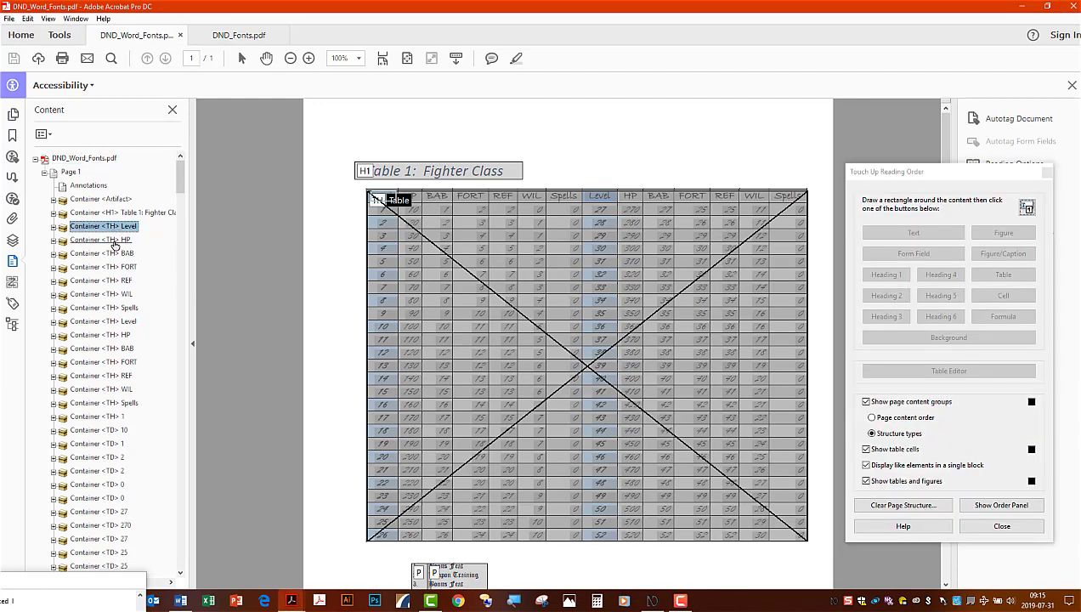
left_click(104, 253)
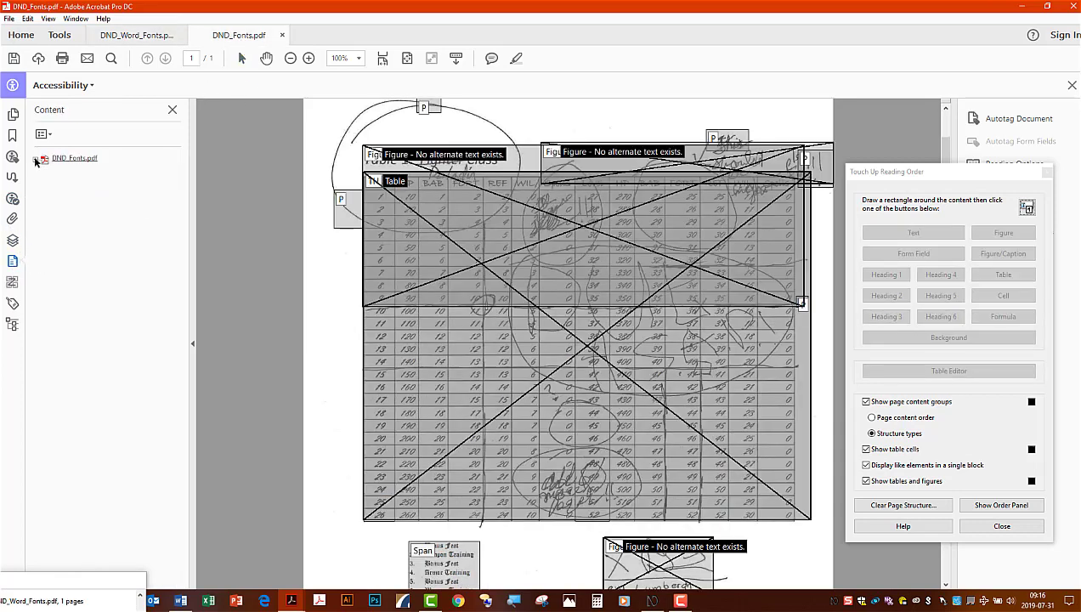
left_click(44, 170)
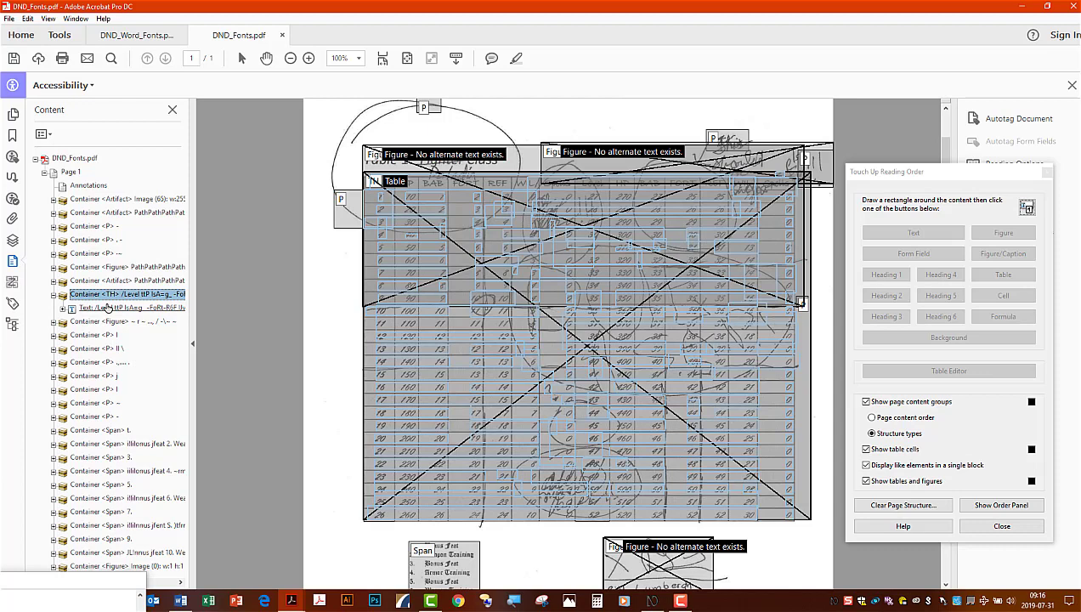
left_click(136, 34)
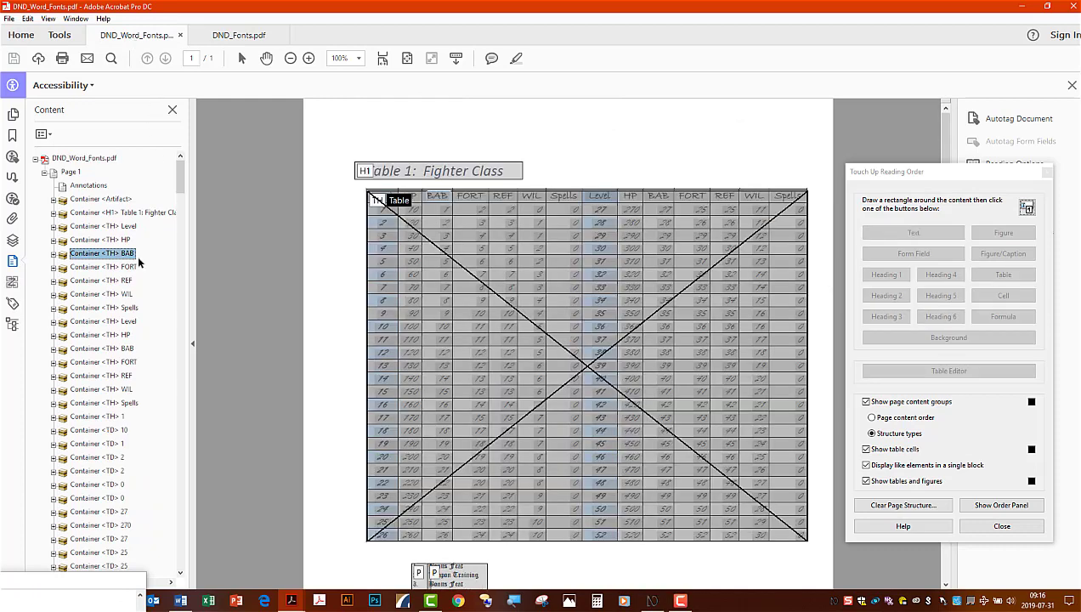
Step: Inspect the Word version's FORT, REF and following header cell entries
left_click(102, 267)
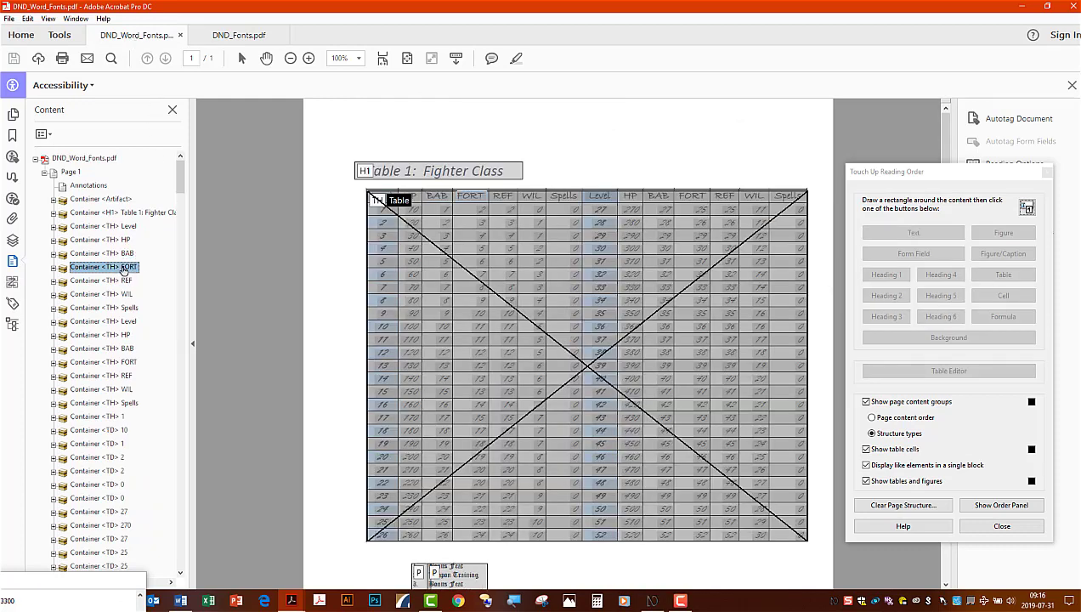
left_click(102, 280)
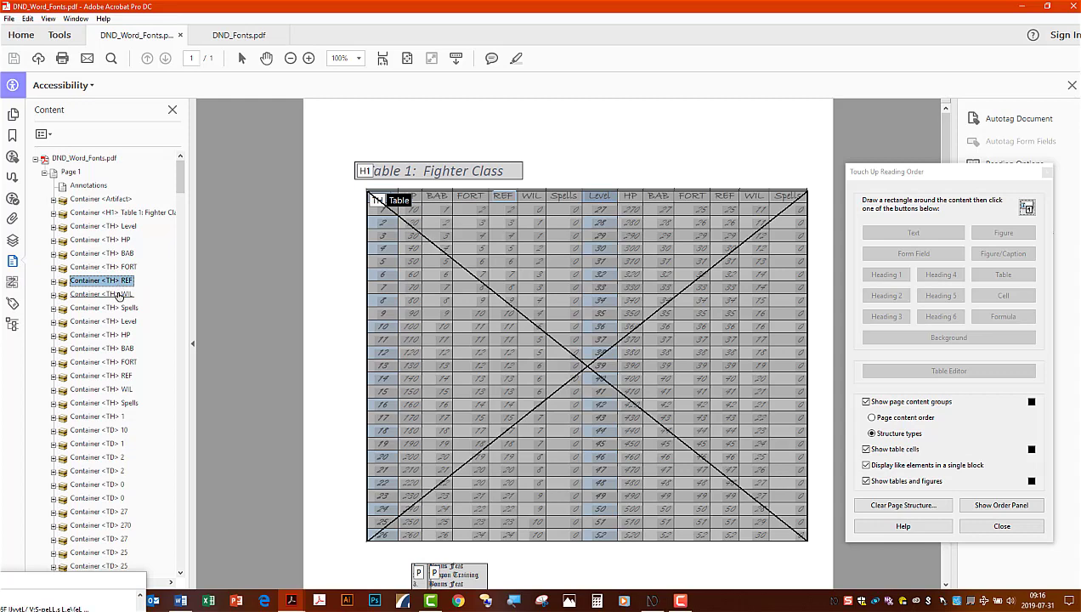
left_click(102, 294)
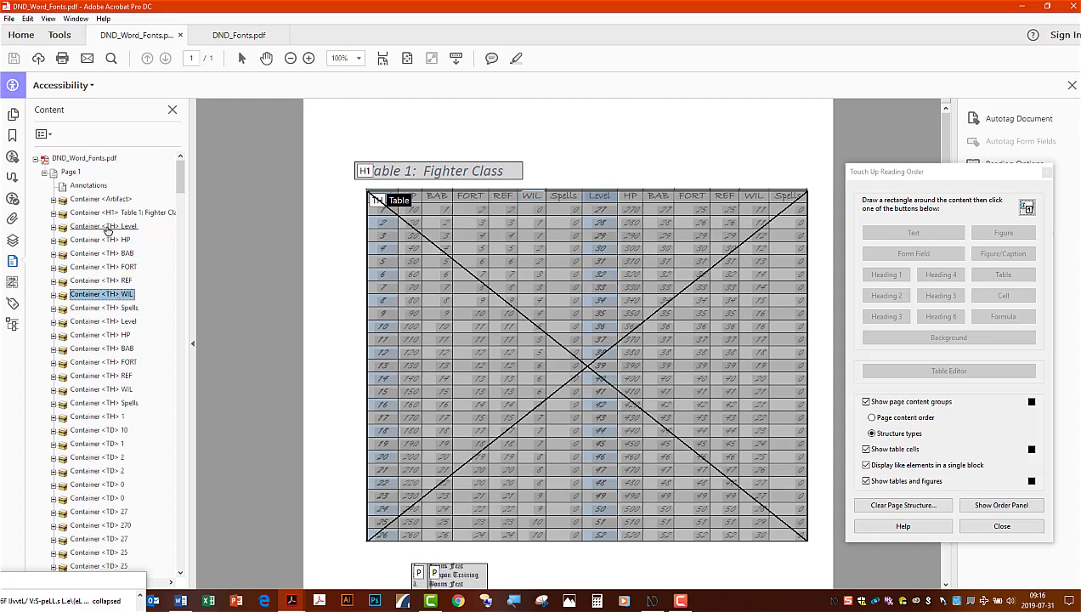
Step: Review the searchable element kinds in the Find dialog from a column header container, then dismiss it
right_click(104, 224)
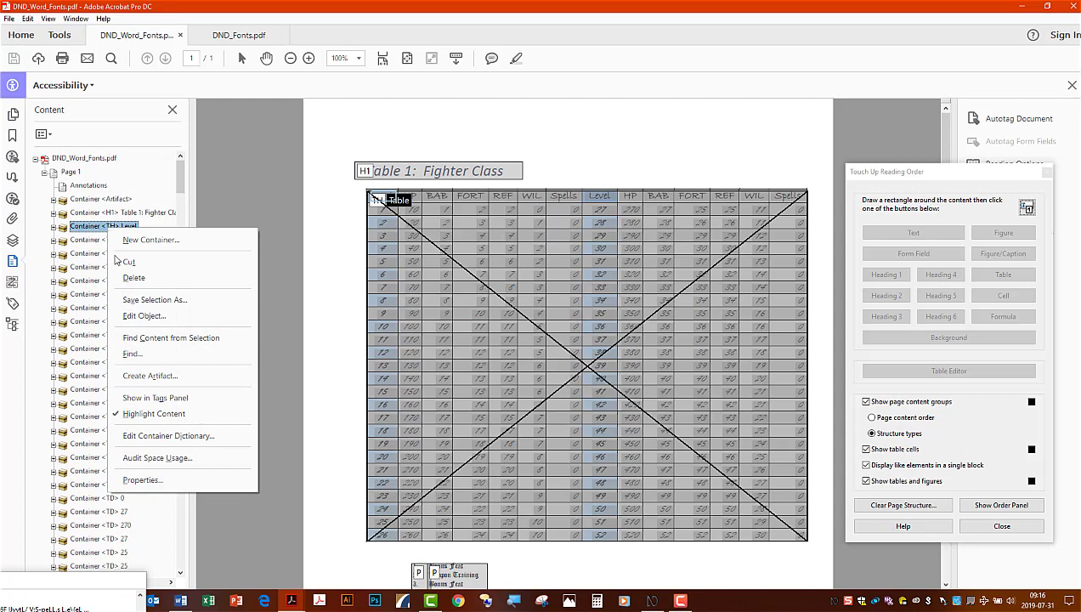
left_click(133, 353)
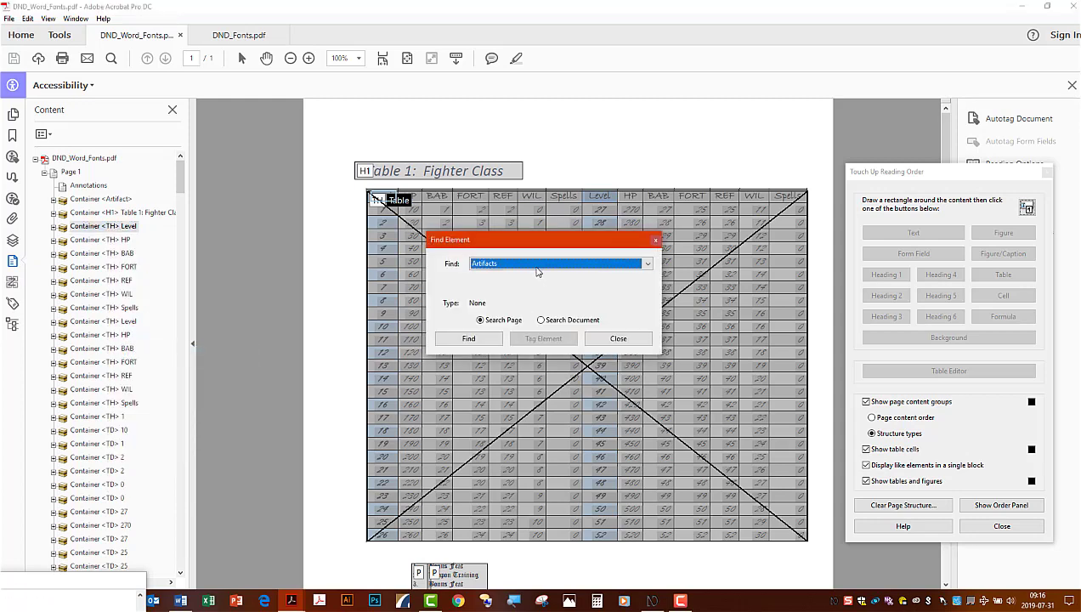
left_click(646, 264)
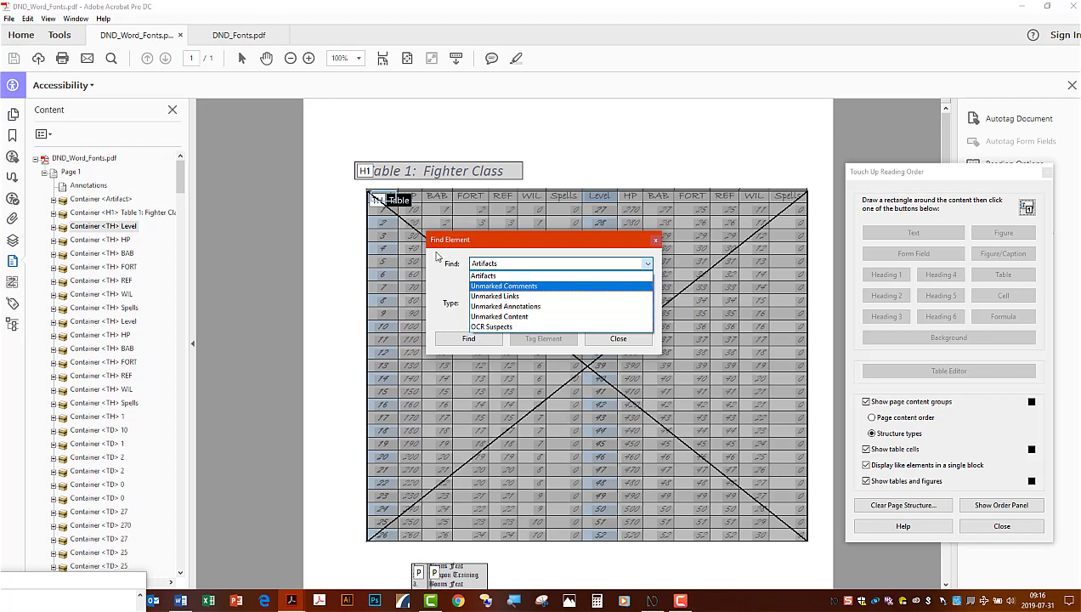
left_click(619, 339)
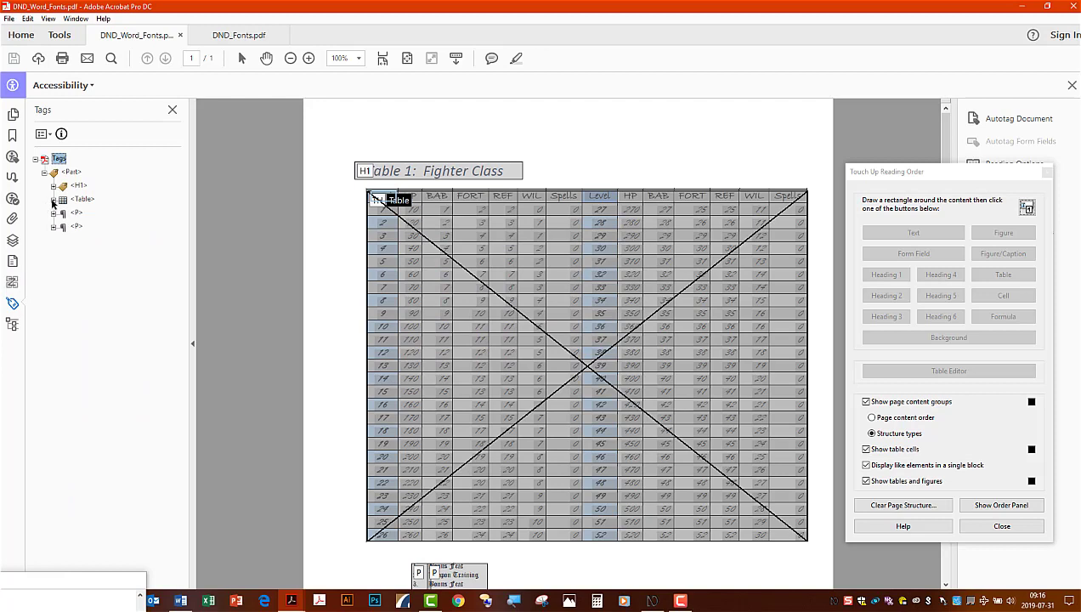
Step: Expand the Table tag to list its TR rows, then return to the scanned fonts document
left_click(53, 197)
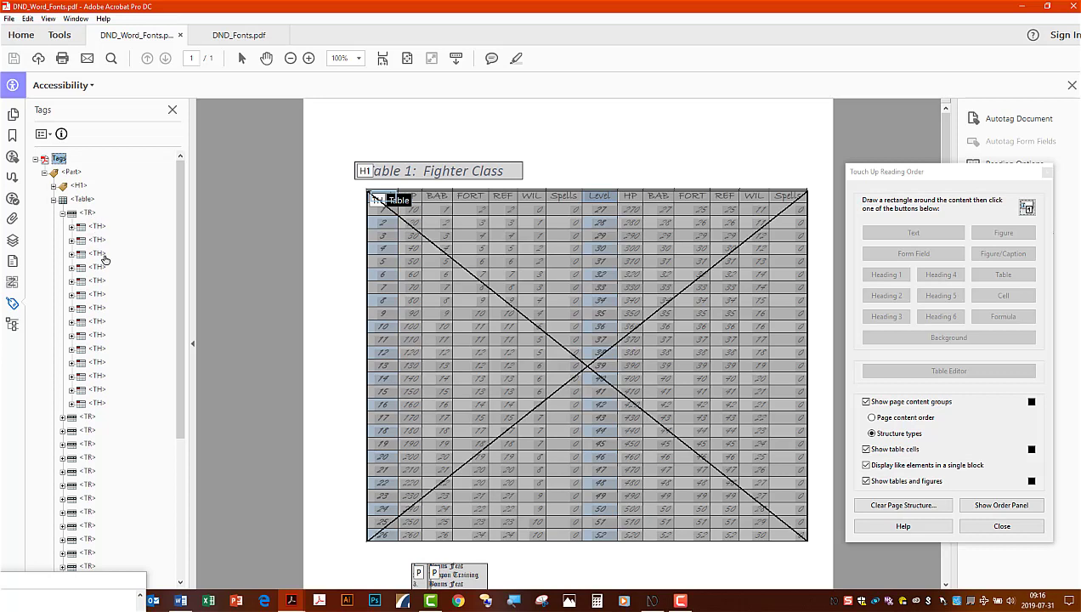
mouse_move(100, 229)
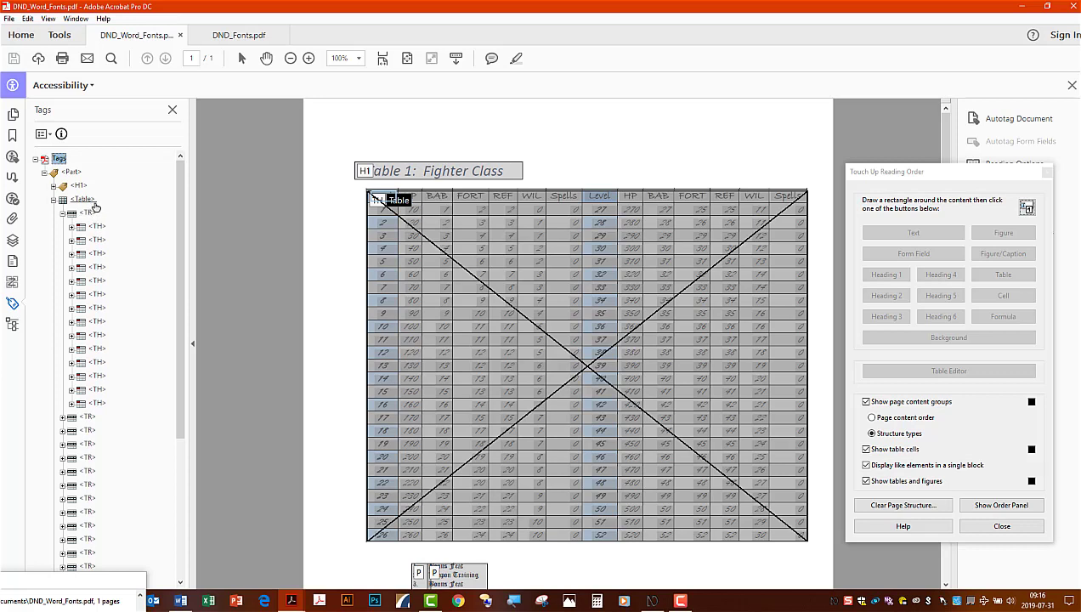
left_click(238, 34)
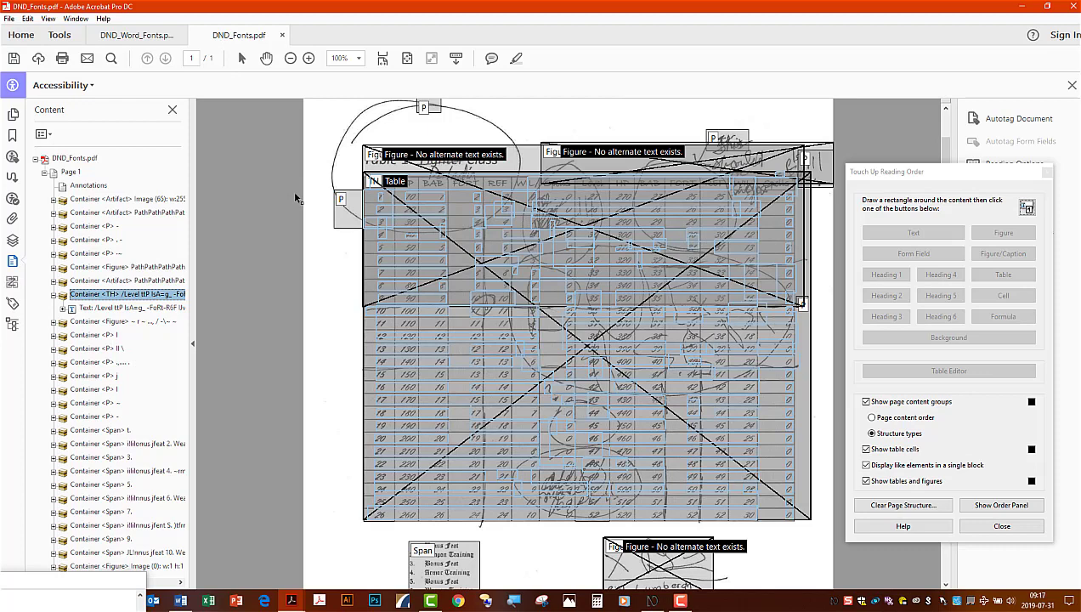
mouse_move(610, 415)
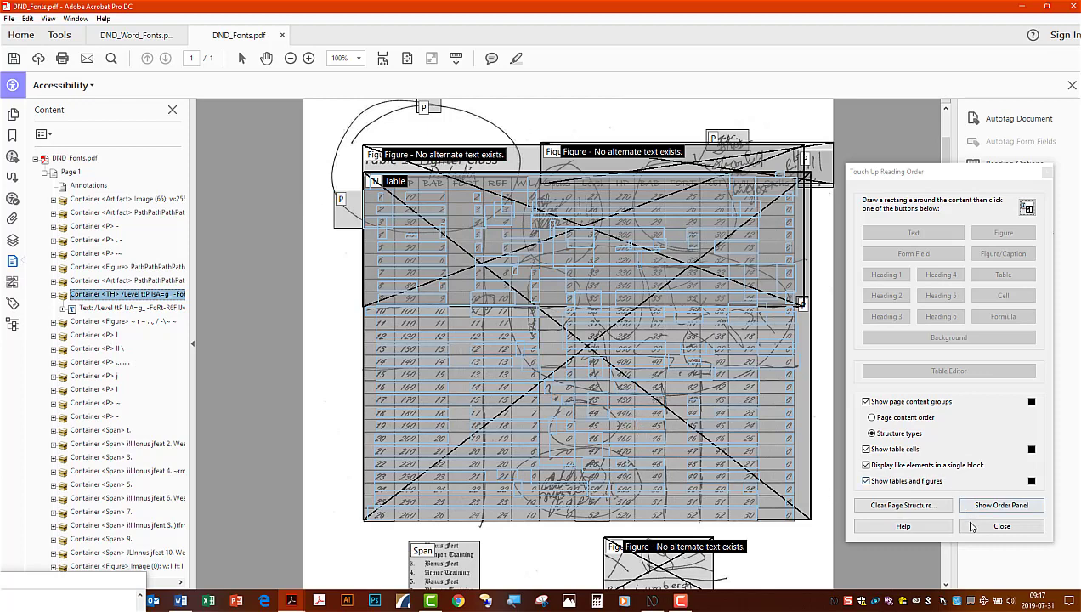
Step: Close the Touch Up Reading Order overlay and reopen it on the scanned fonts page
left_click(1002, 525)
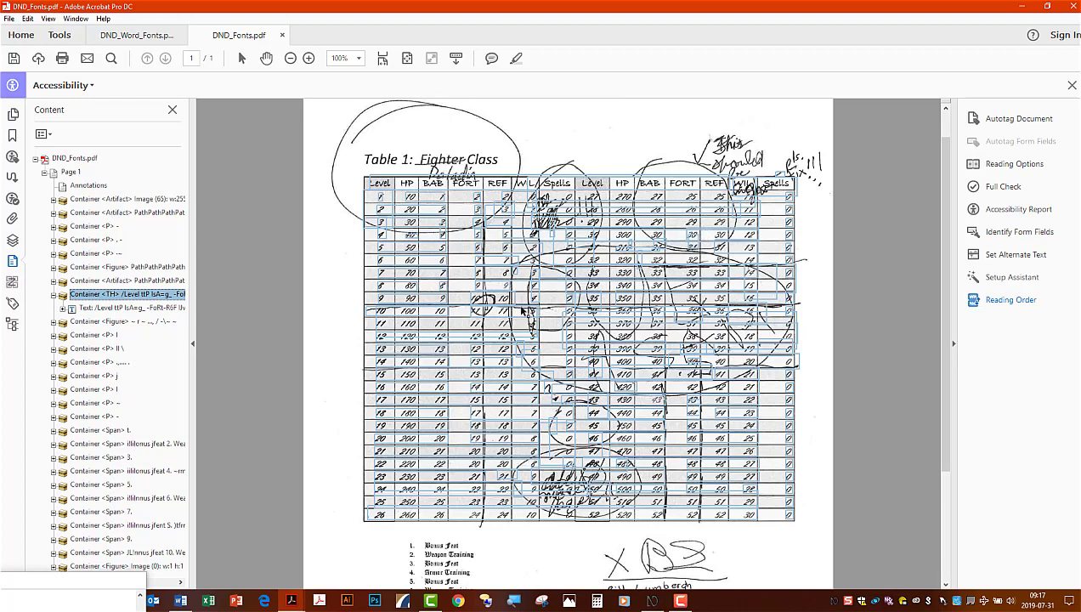
mouse_move(520, 394)
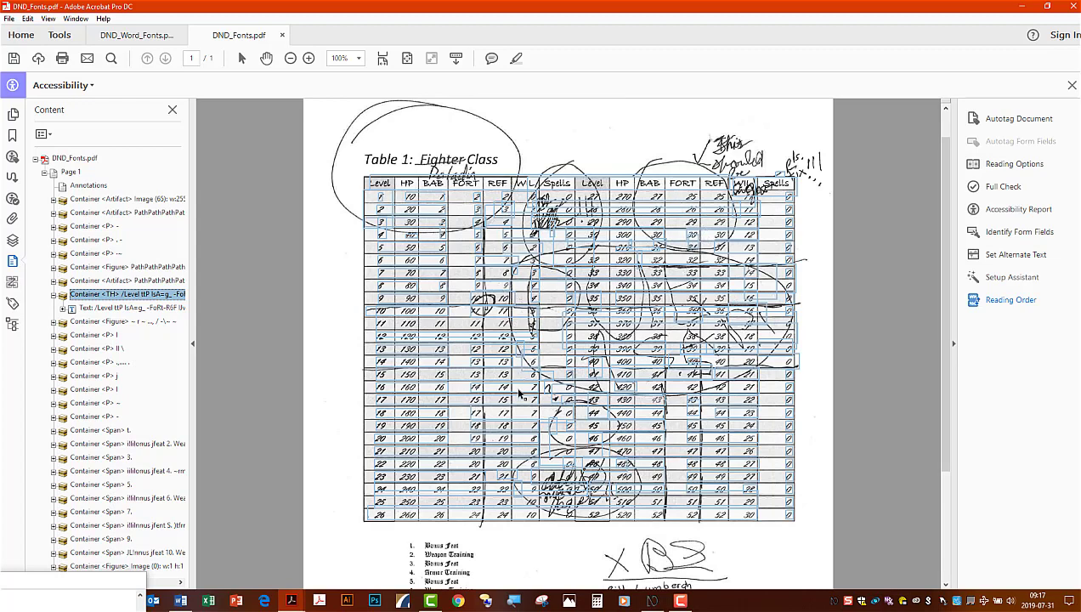
mouse_move(466, 384)
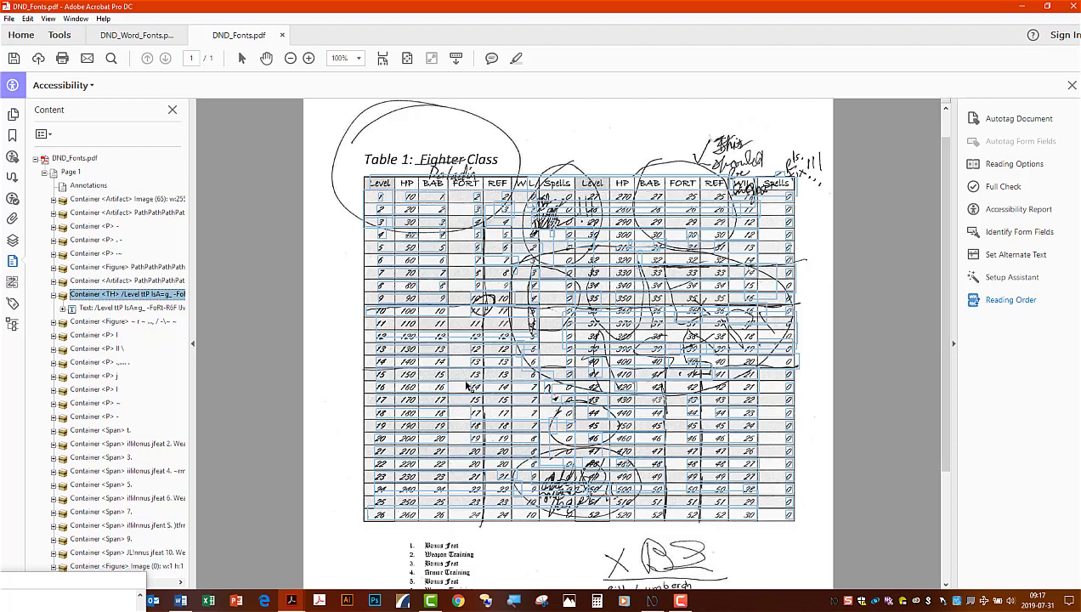
left_click(1010, 299)
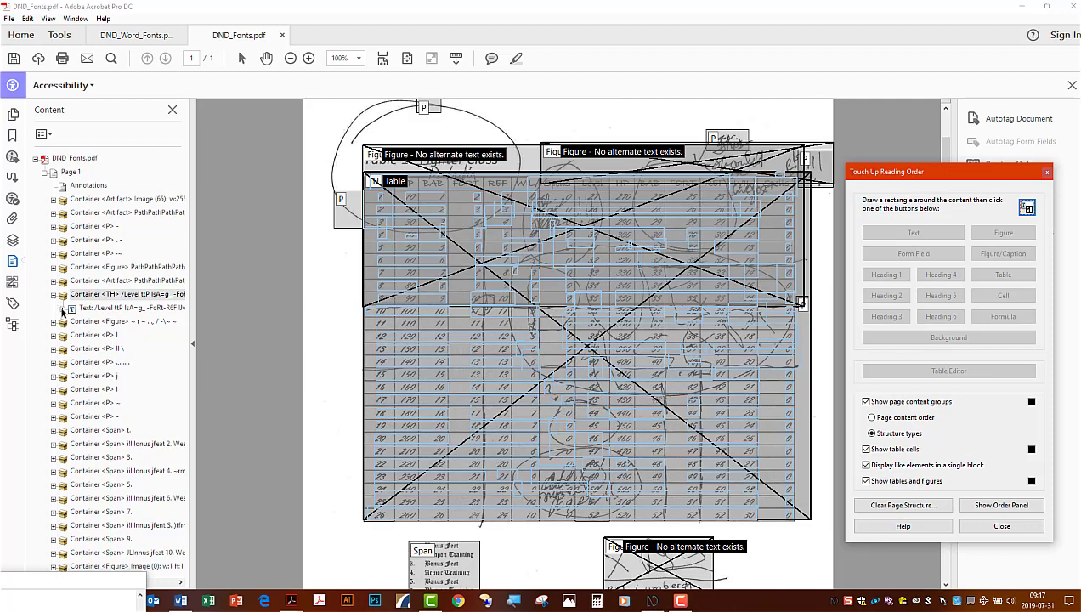
mouse_move(136, 34)
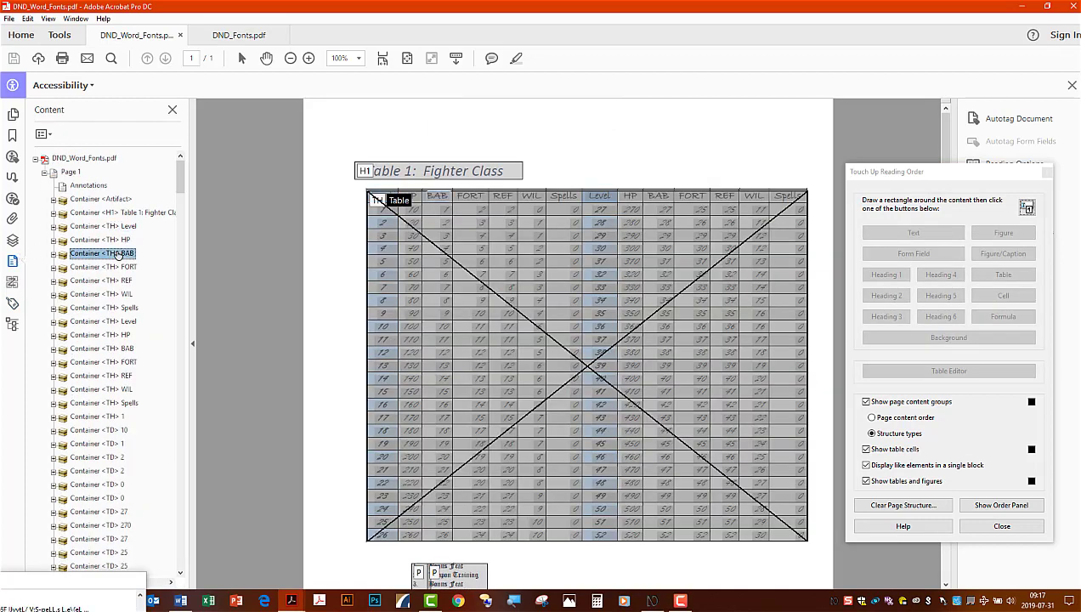
left_click(102, 281)
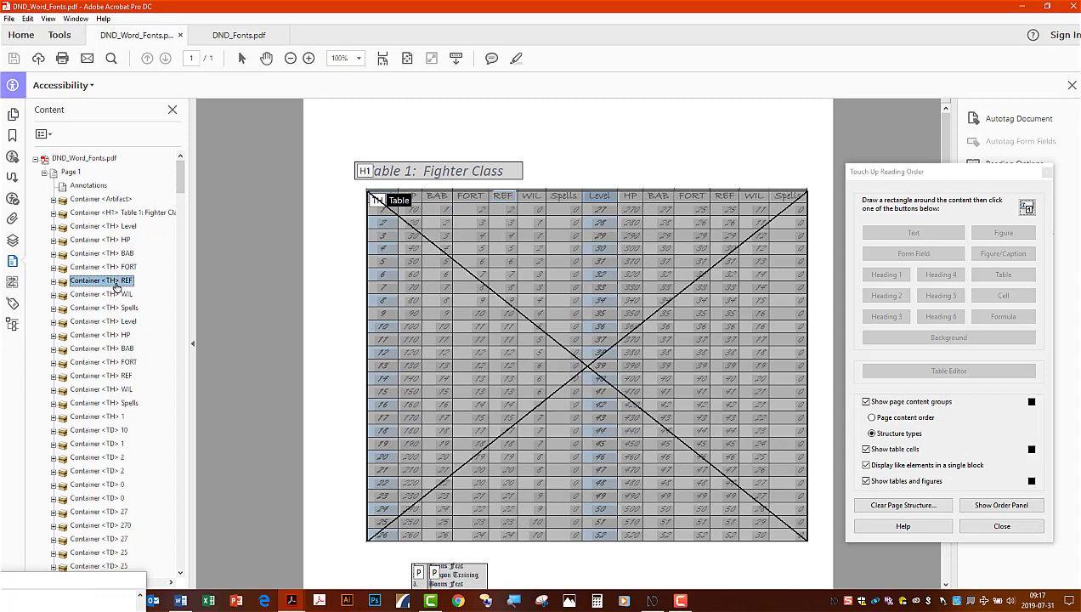
left_click(102, 294)
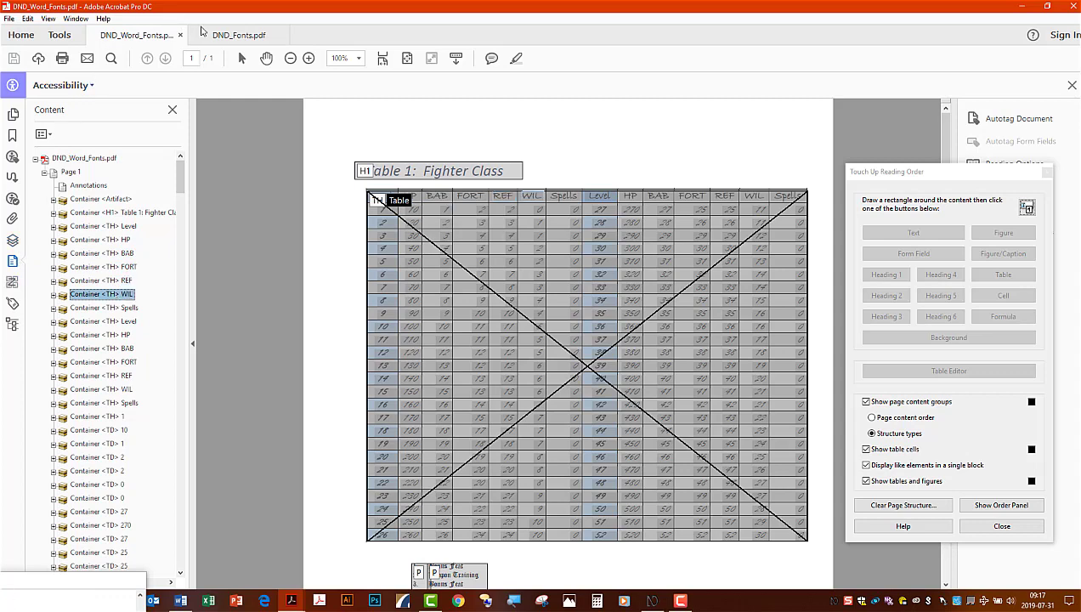
left_click(239, 34)
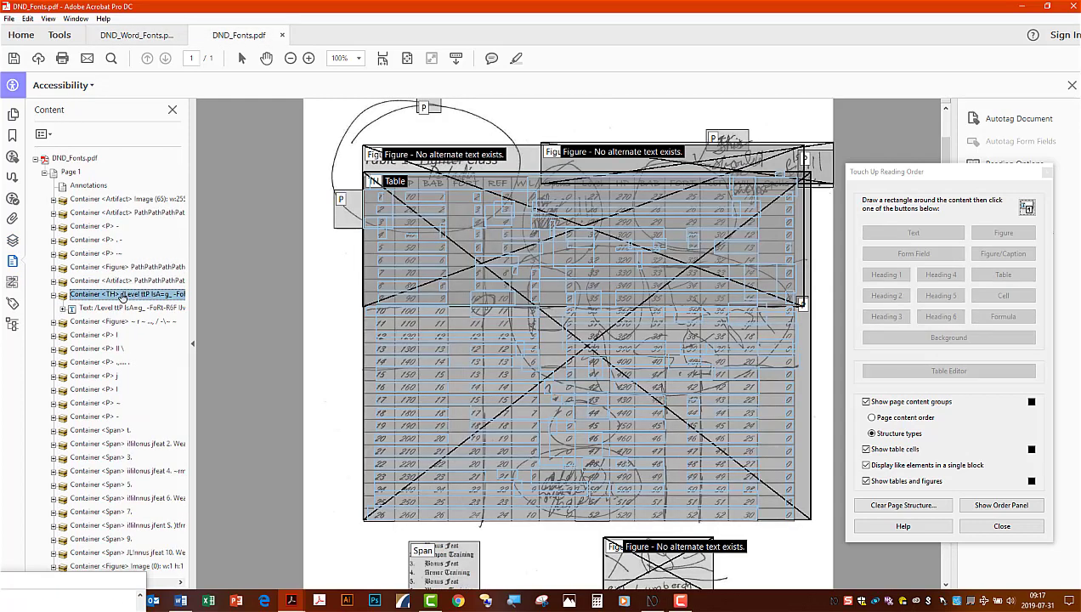